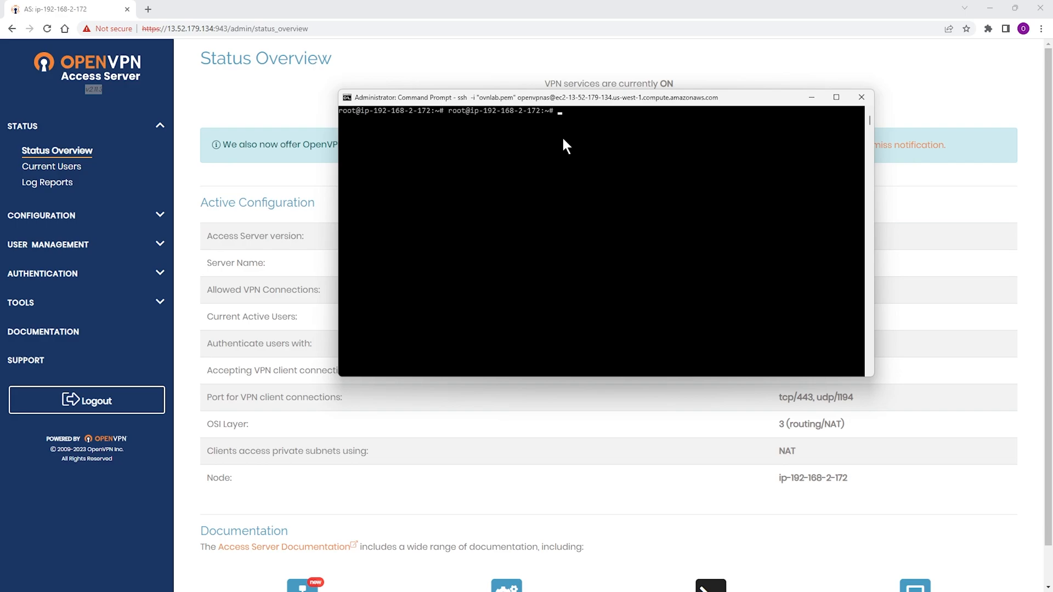
{"action": "mouse_move", "coordinate": [815, 98]}
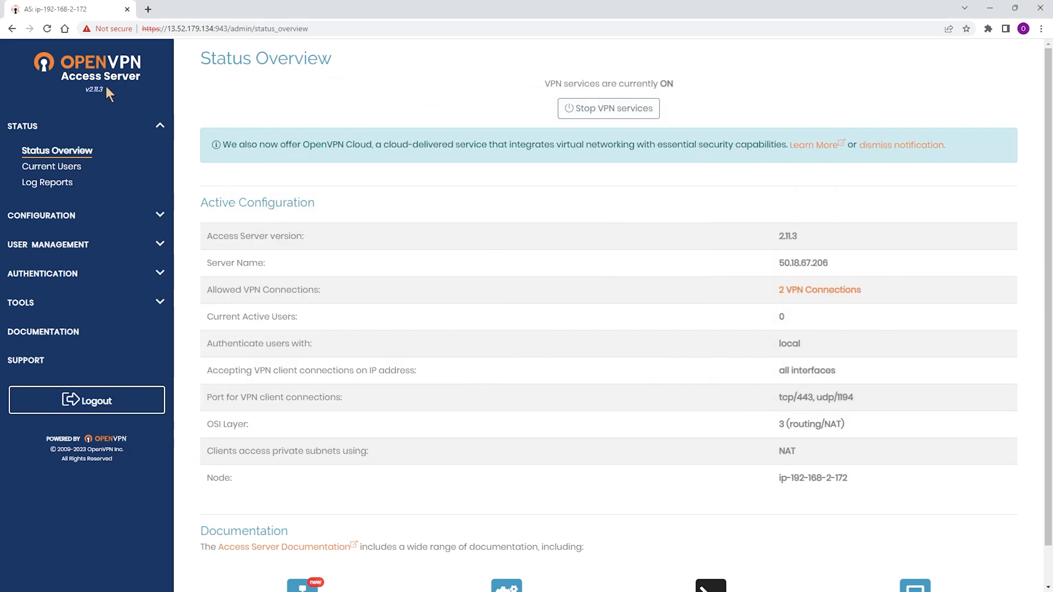
Minimize the SSH Command Prompt window to reveal the Status Overview page
{"action": "double_click", "coordinate": [87, 91]}
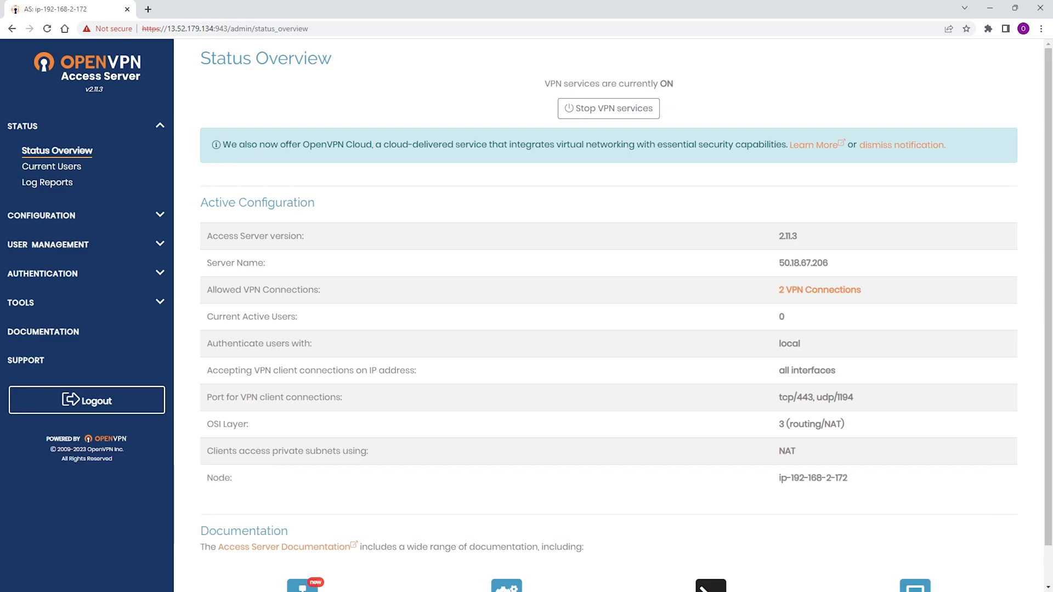
{"action": "mouse_move", "coordinate": [570, 331]}
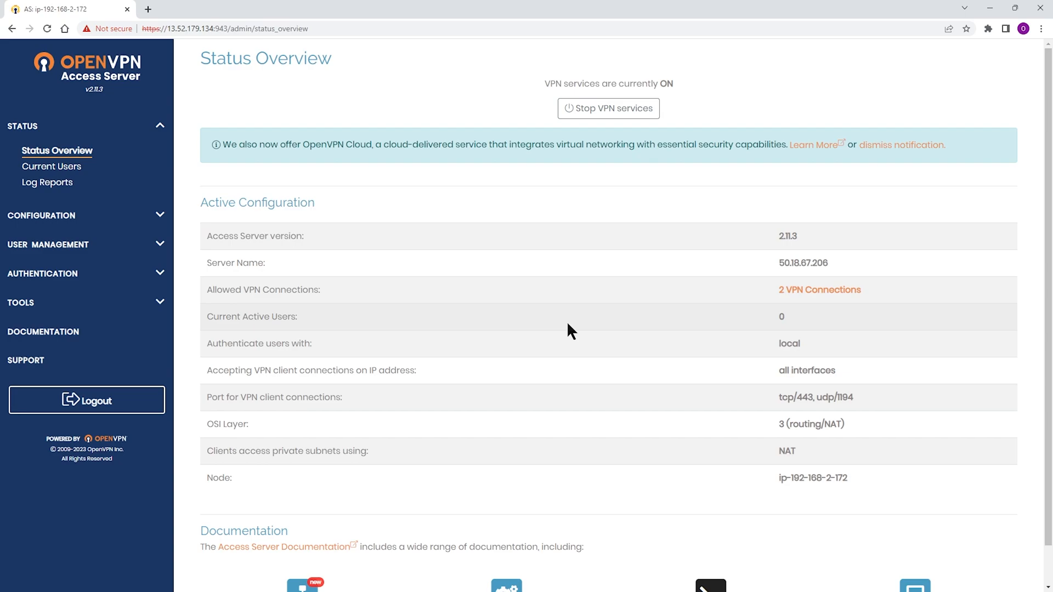
{"action": "mouse_move", "coordinate": [322, 290]}
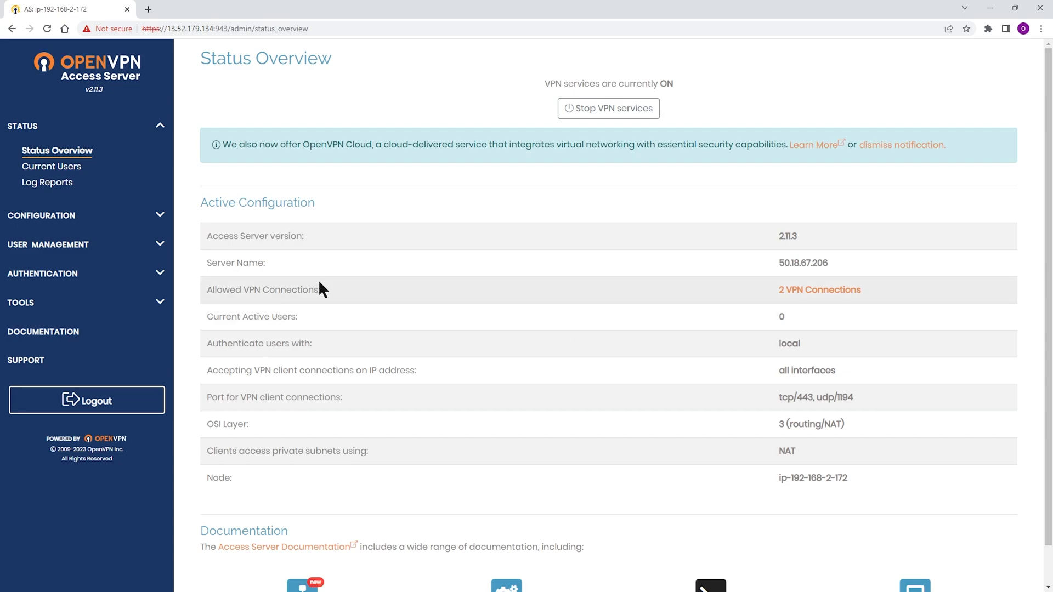
{"action": "mouse_move", "coordinate": [47, 182]}
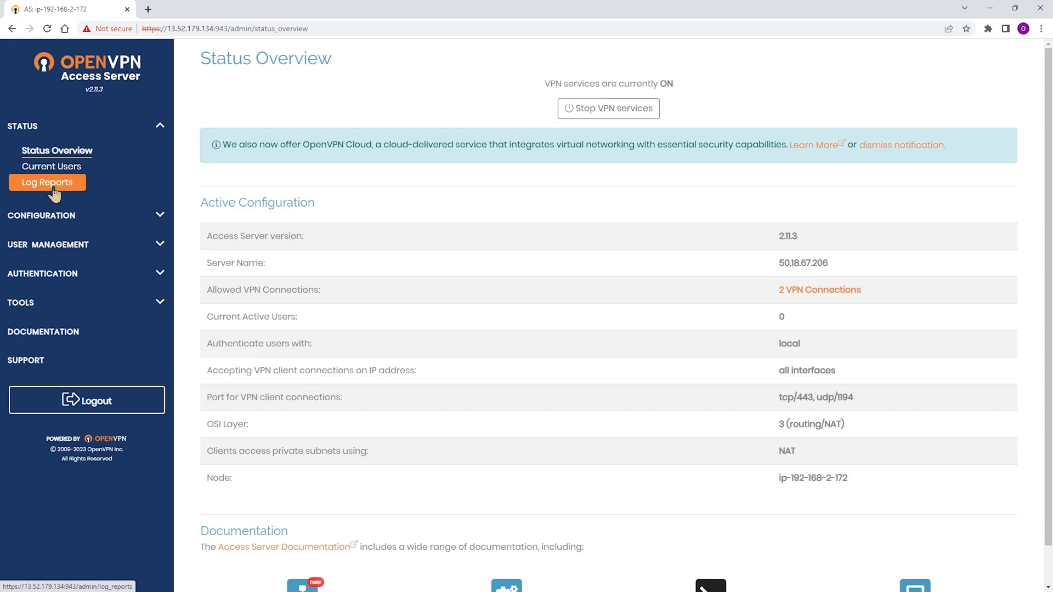
Query the Log Reports for the last 1 day, returning a single WEB_ADMIN entry
{"action": "left_click", "coordinate": [48, 182]}
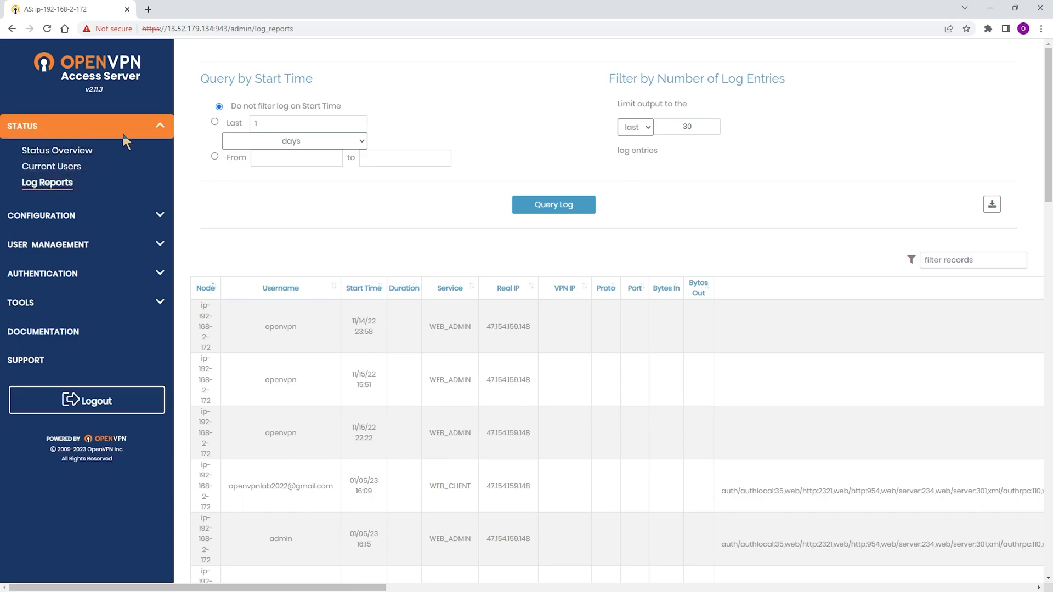
{"action": "mouse_move", "coordinate": [343, 120]}
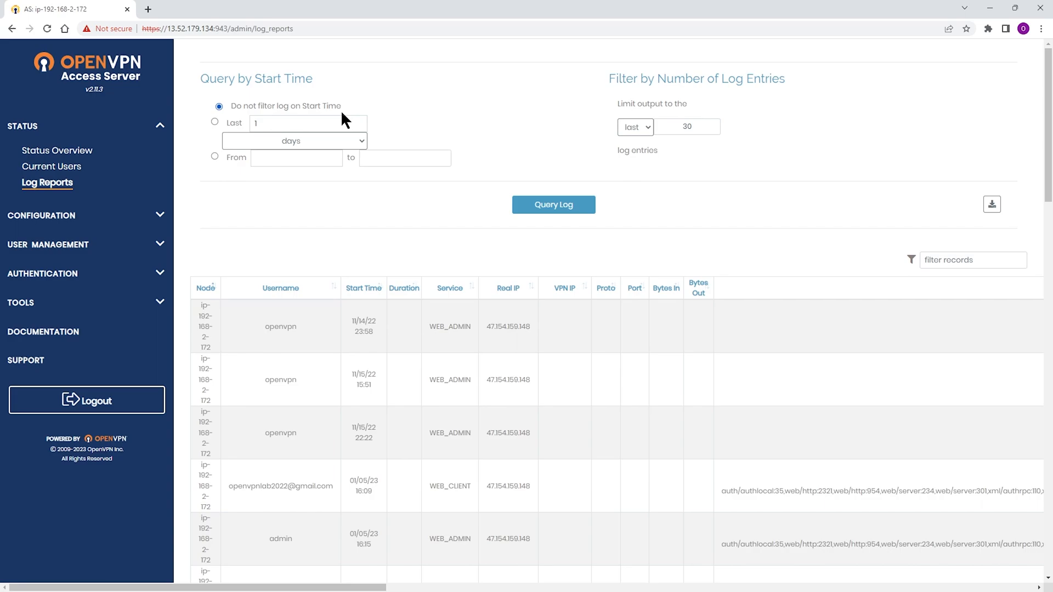
{"action": "mouse_move", "coordinate": [301, 115]}
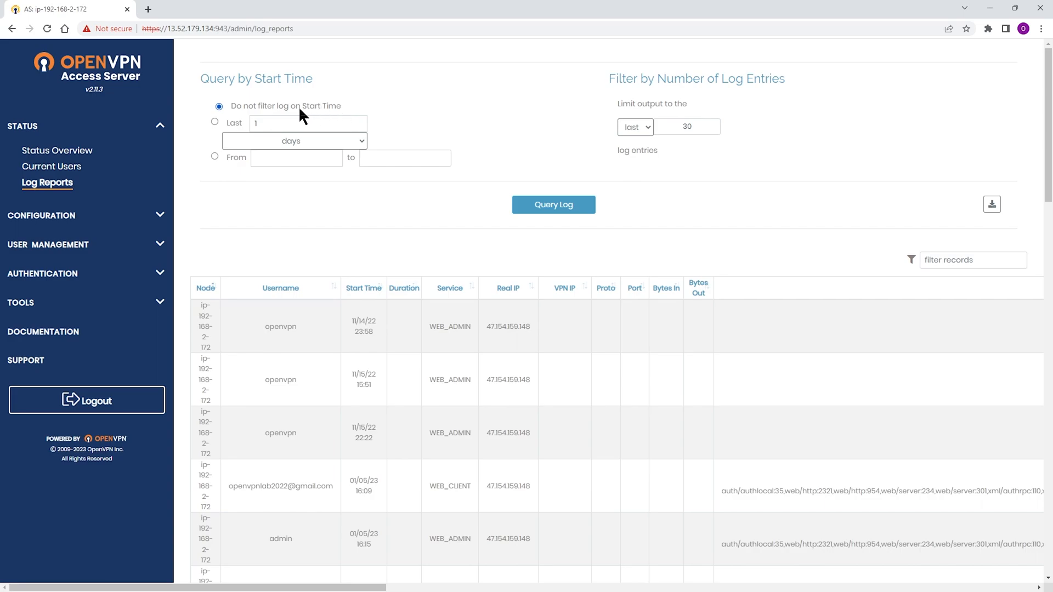
{"action": "left_click", "coordinate": [215, 122]}
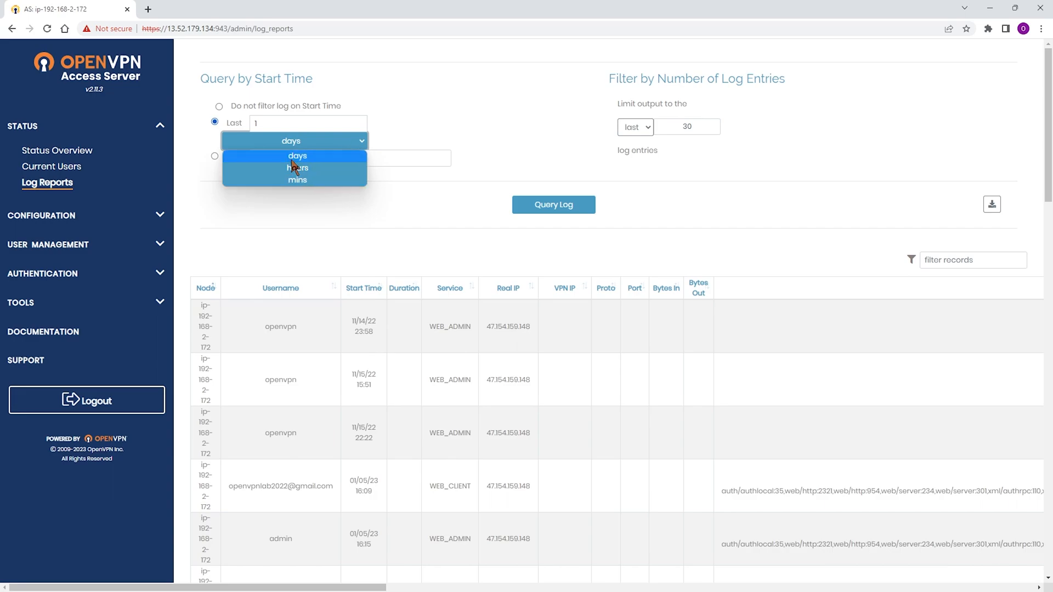
{"action": "mouse_move", "coordinate": [297, 167]}
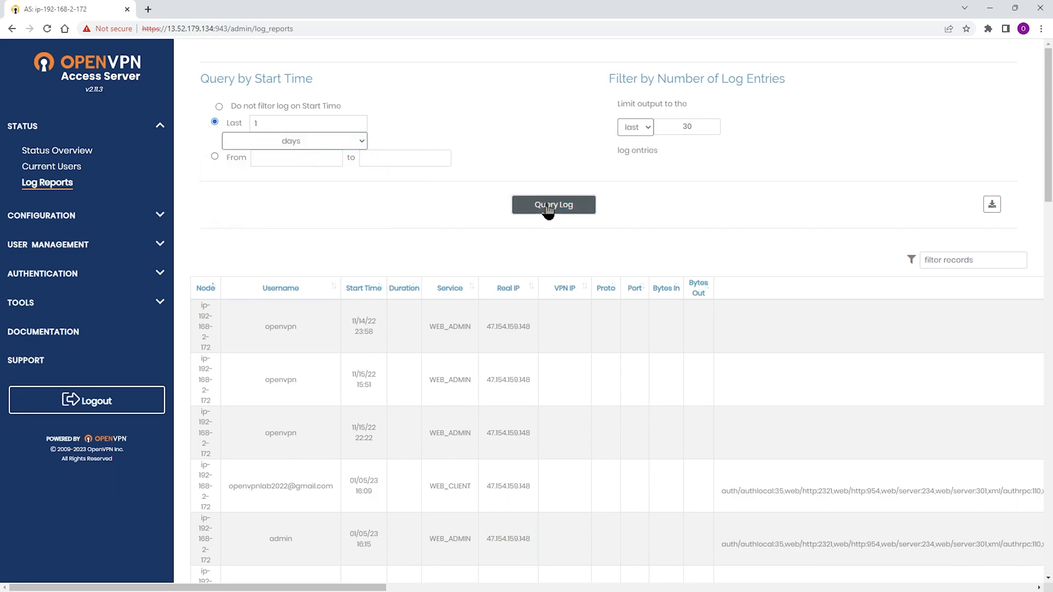
{"action": "left_click", "coordinate": [553, 204]}
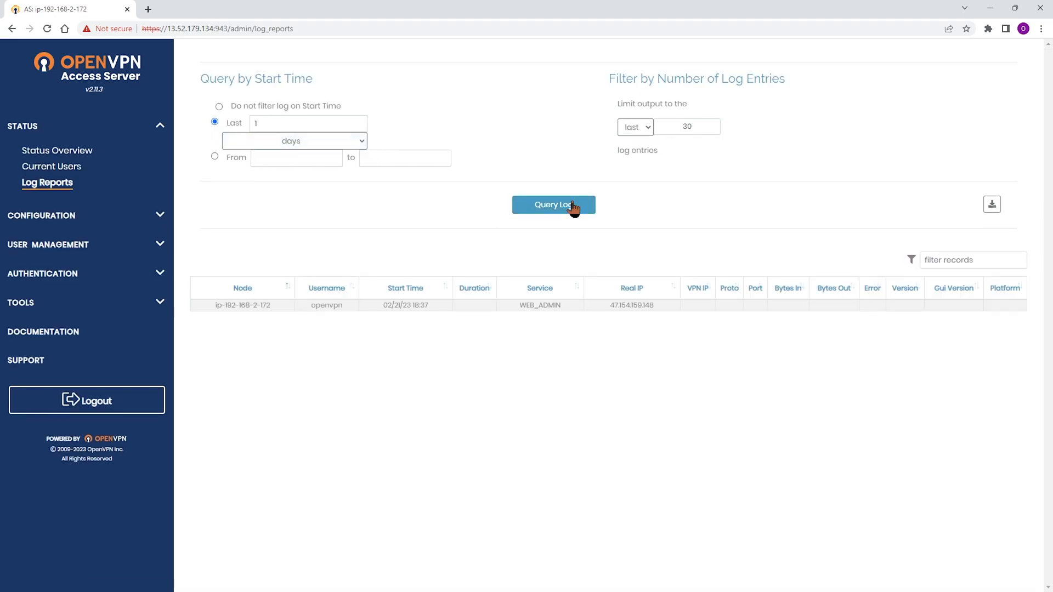
{"action": "mouse_move", "coordinate": [479, 312]}
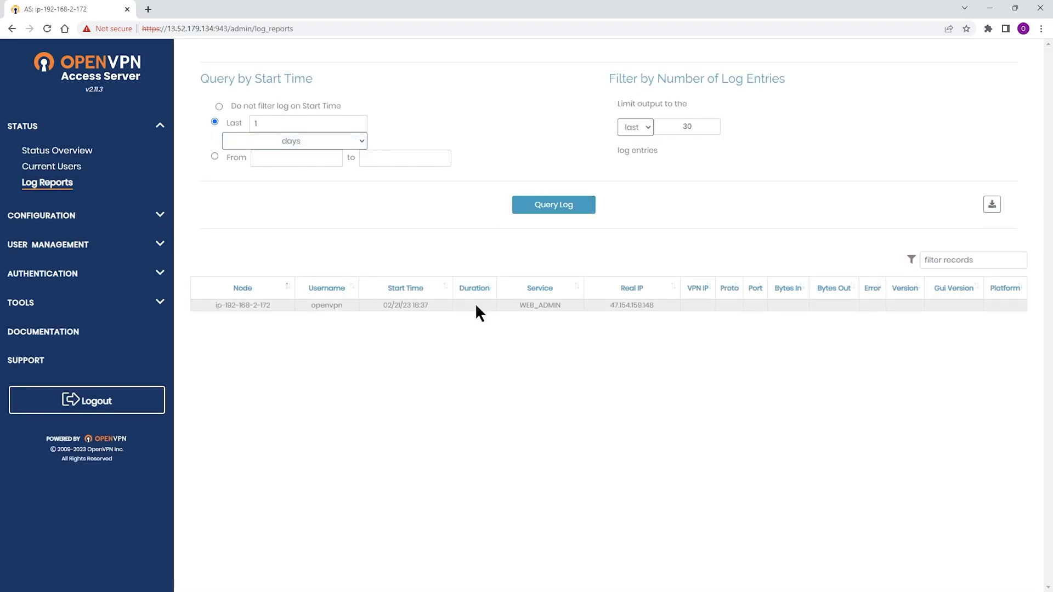
{"action": "mouse_move", "coordinate": [208, 165]}
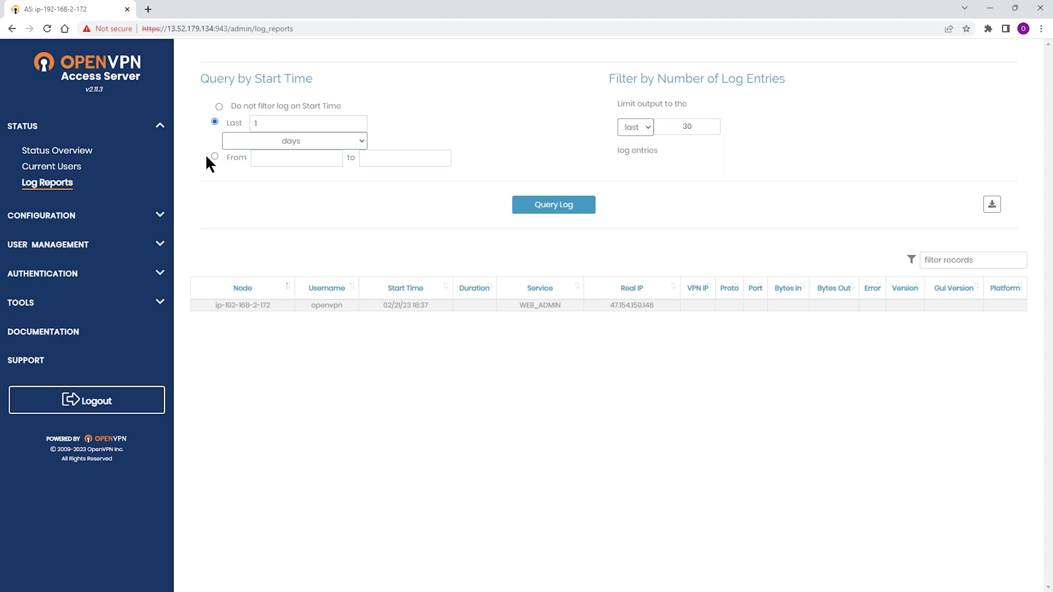
Query logs for the date range 01/20/2023 to 02/21/2023 and review the entries
{"action": "left_click", "coordinate": [214, 156]}
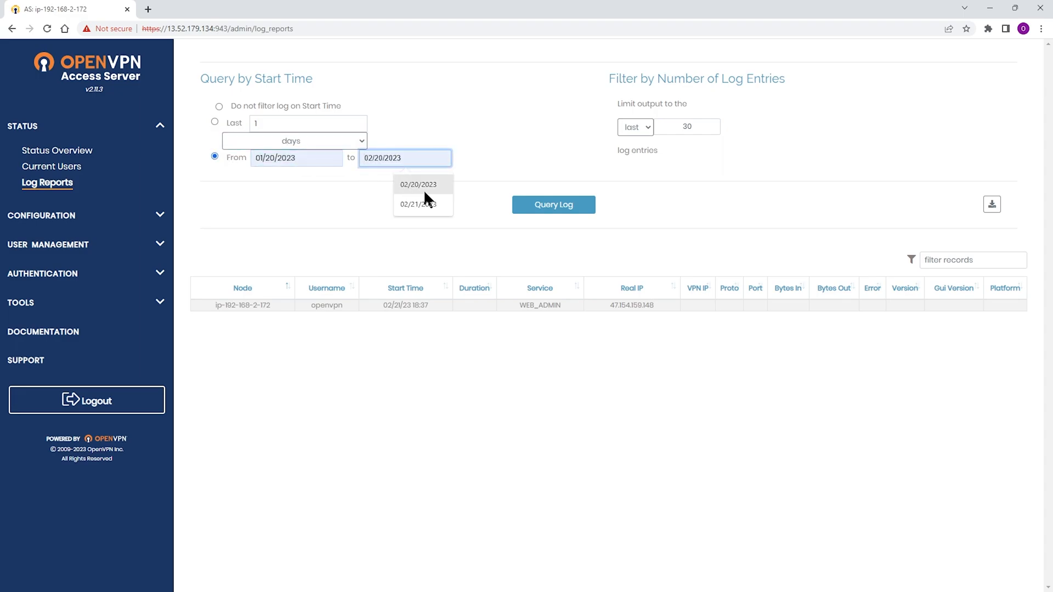
{"action": "left_click", "coordinate": [417, 204]}
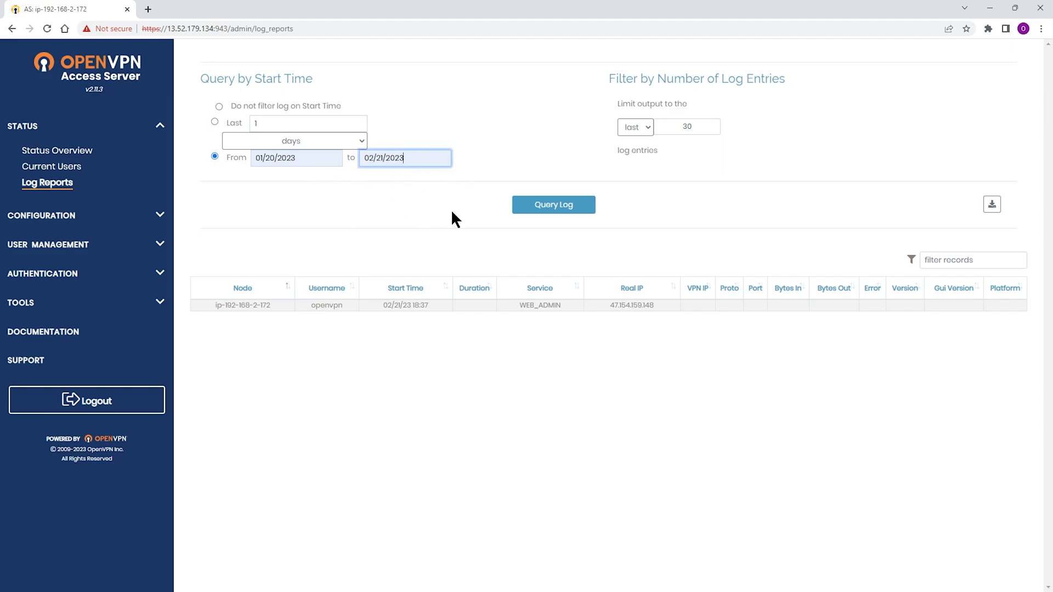
{"action": "left_click", "coordinate": [553, 204]}
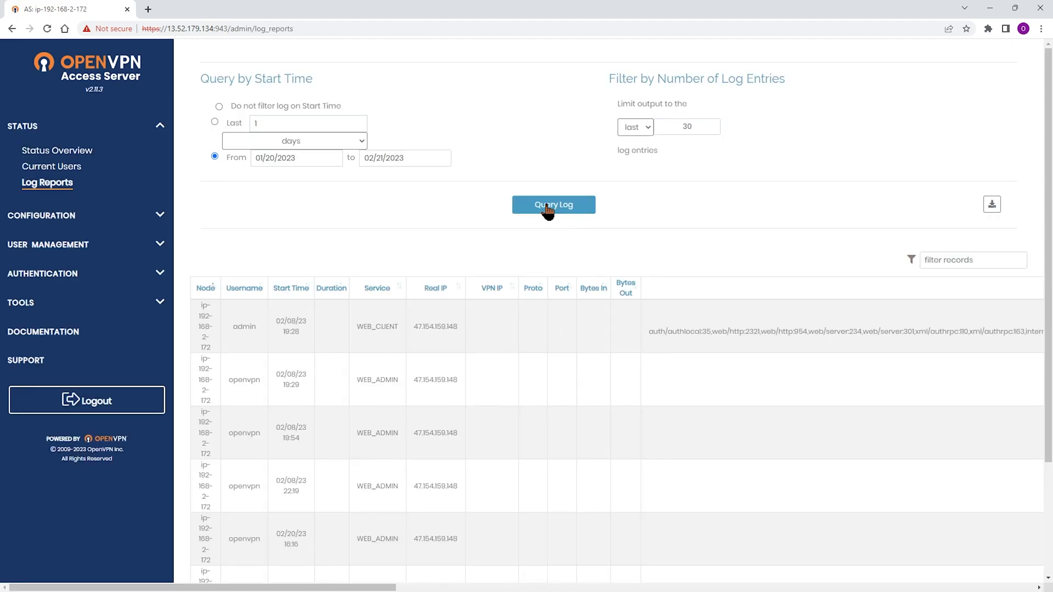
{"action": "scroll", "scroll_direction": "down", "scroll_amount": 3}
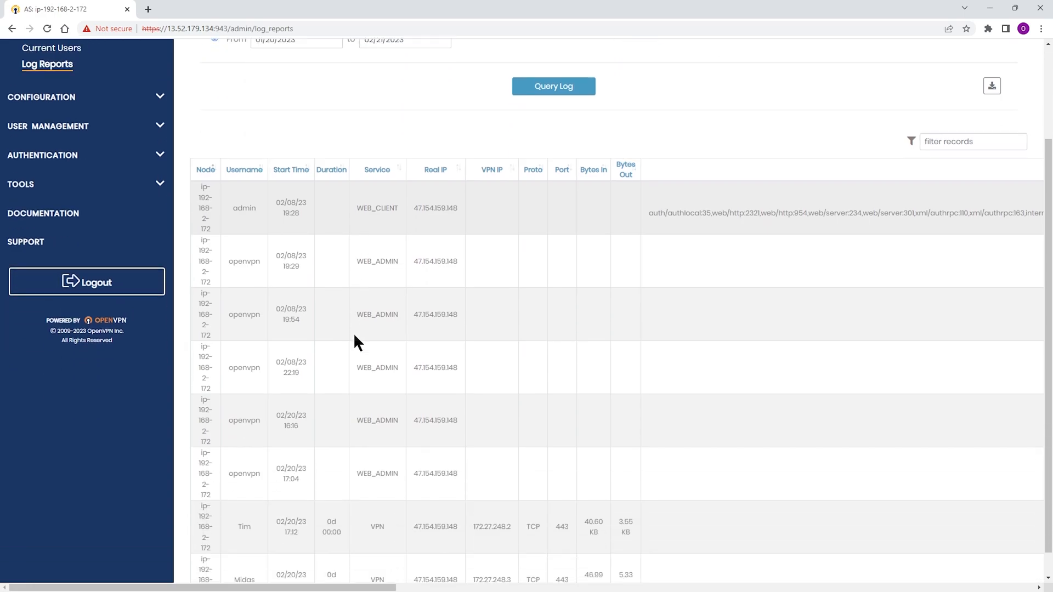
{"action": "scroll", "scroll_direction": "up", "scroll_amount": 3}
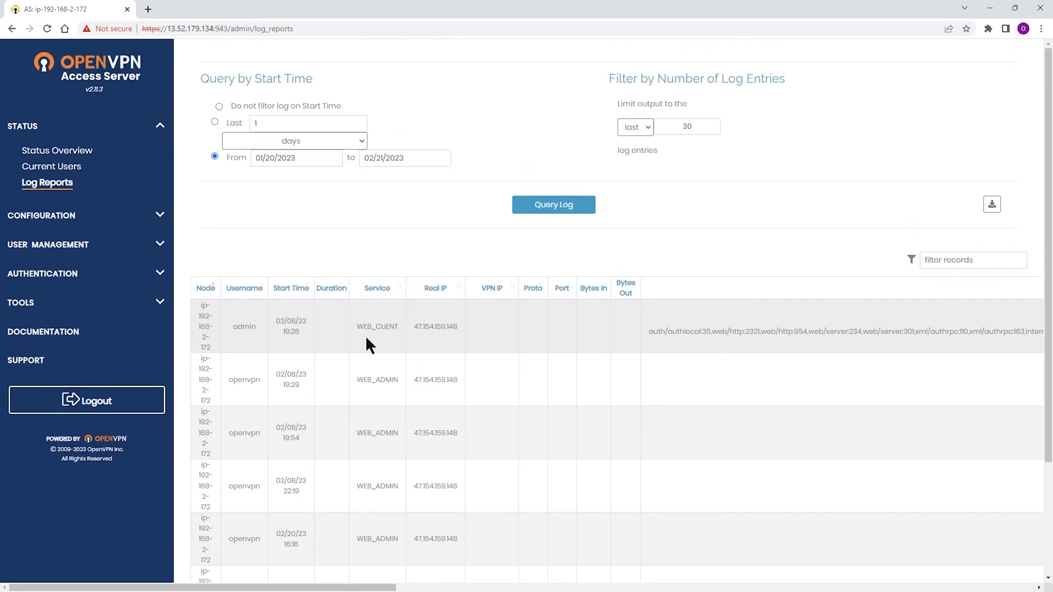
{"action": "mouse_move", "coordinate": [360, 313]}
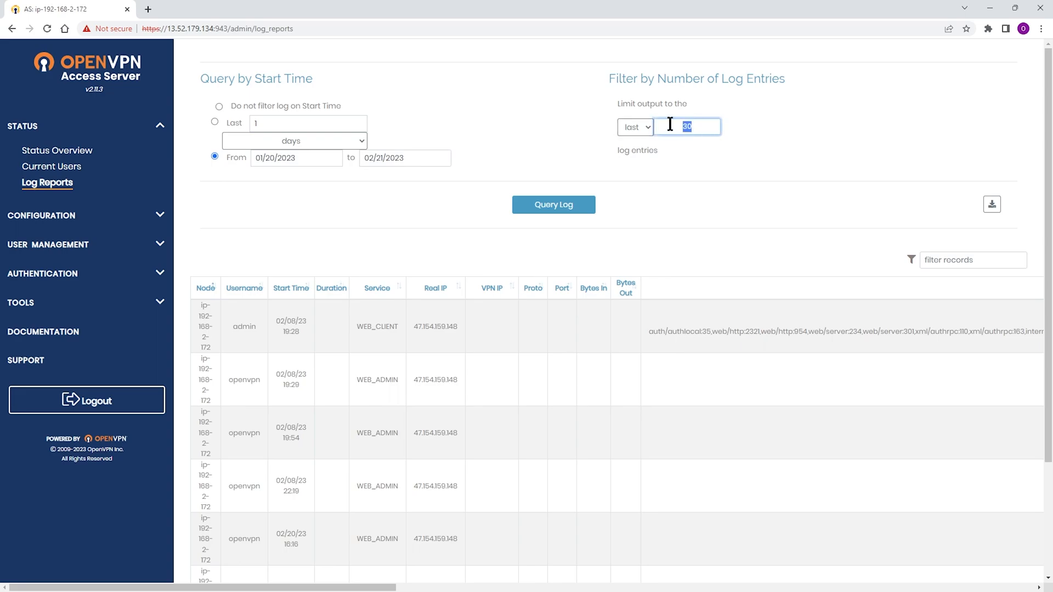
Limit output to the last 10 entries with no Start Time filter and query
{"action": "type", "text": "10"}
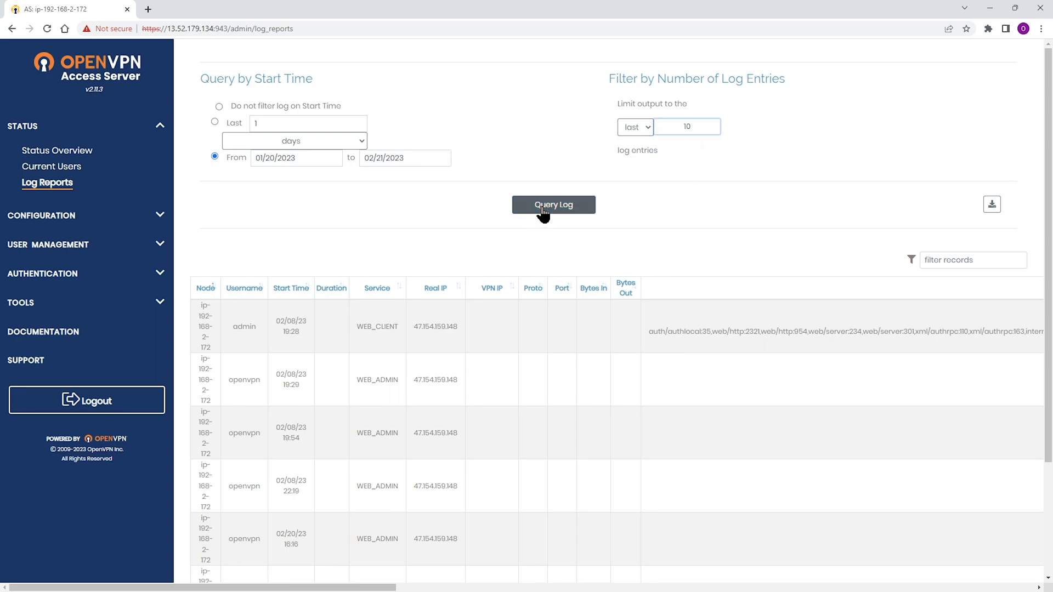
{"action": "mouse_move", "coordinate": [648, 127]}
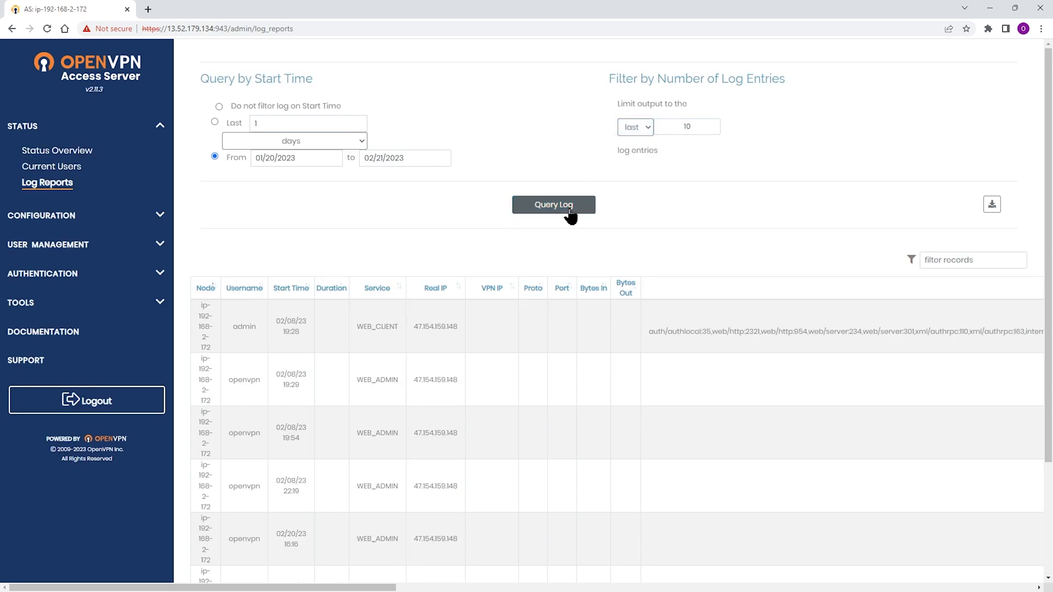
{"action": "mouse_move", "coordinate": [655, 136]}
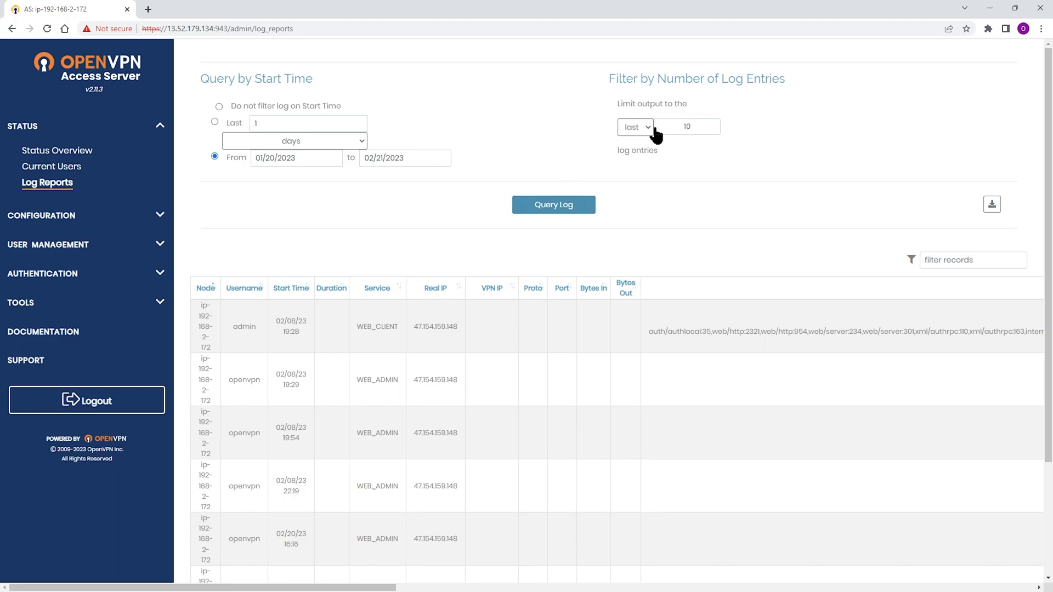
{"action": "left_click", "coordinate": [220, 106]}
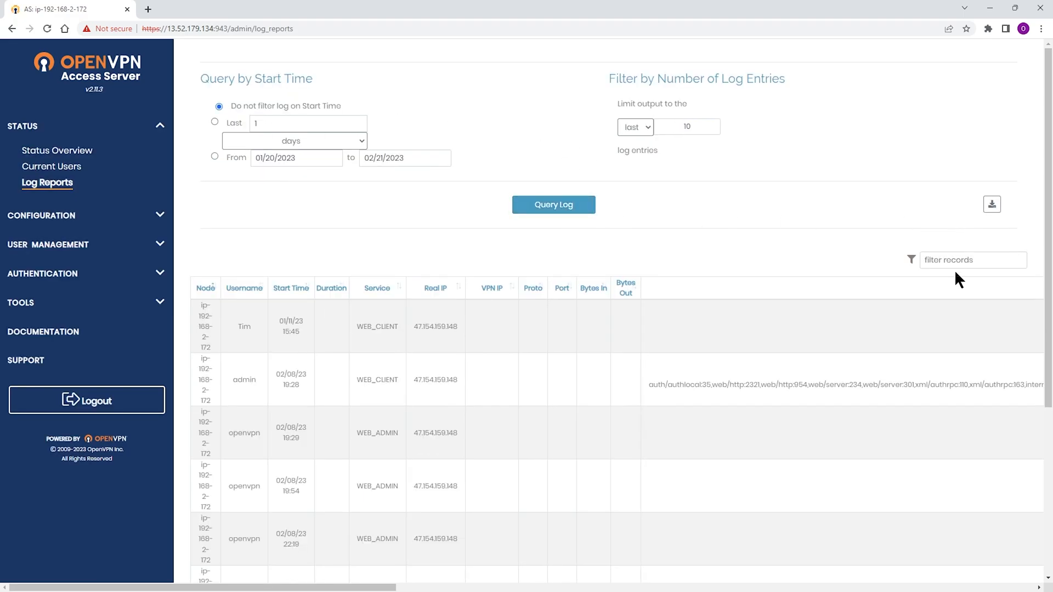
Filter the log records by username, trying 'tim' then 'midas'
{"action": "left_click", "coordinate": [972, 260]}
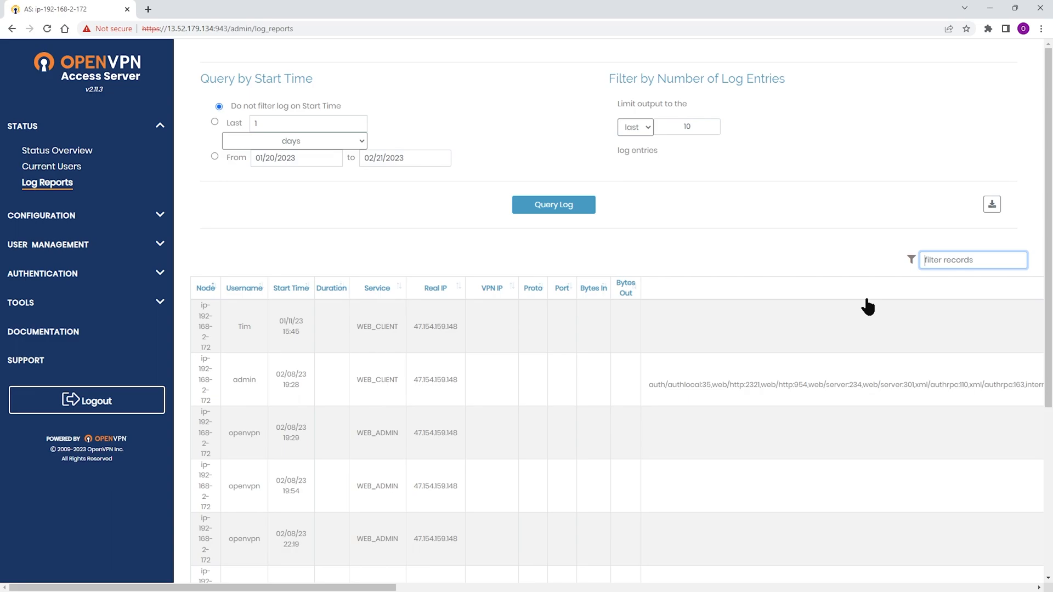
{"action": "type", "text": "tim"}
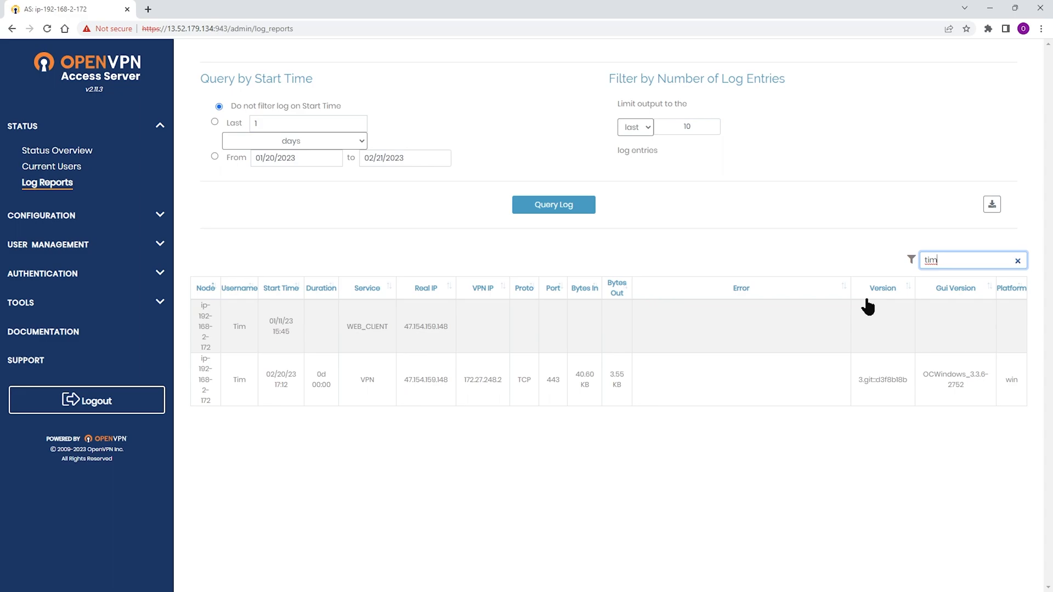
{"action": "left_click", "coordinate": [1018, 261]}
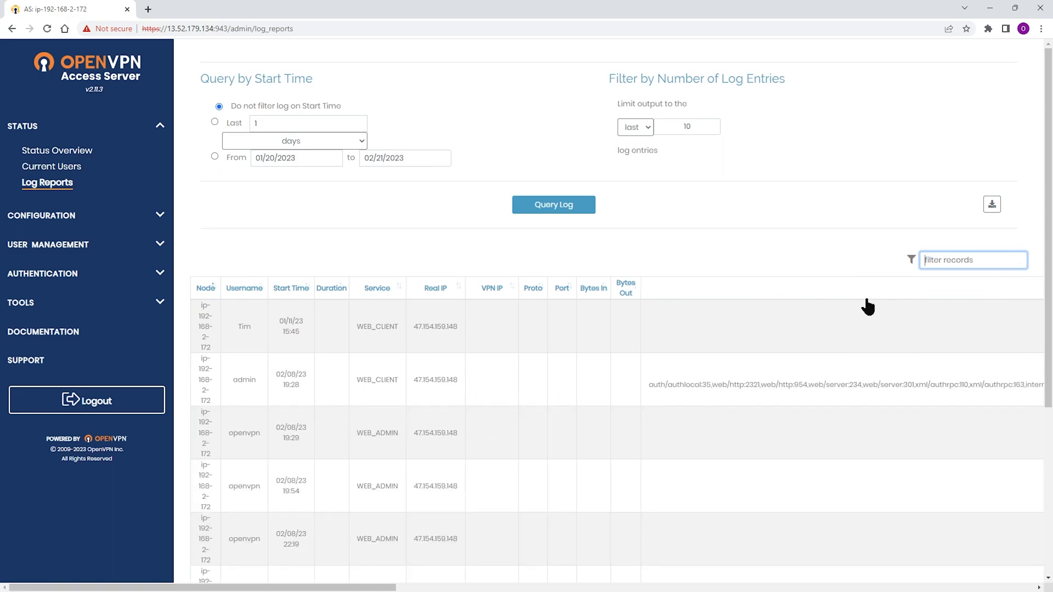
{"action": "type", "text": "midas"}
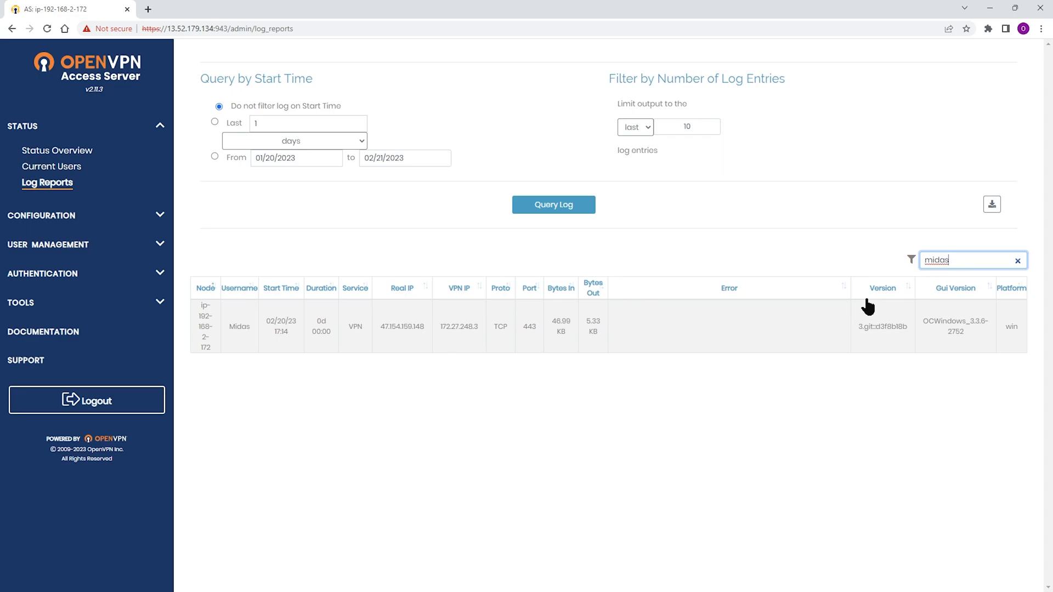
Replace the filter with 172 to show only the two 172.27.248 VPN sessions
{"action": "left_click", "coordinate": [1018, 260]}
{"action": "type", "text": "17"}
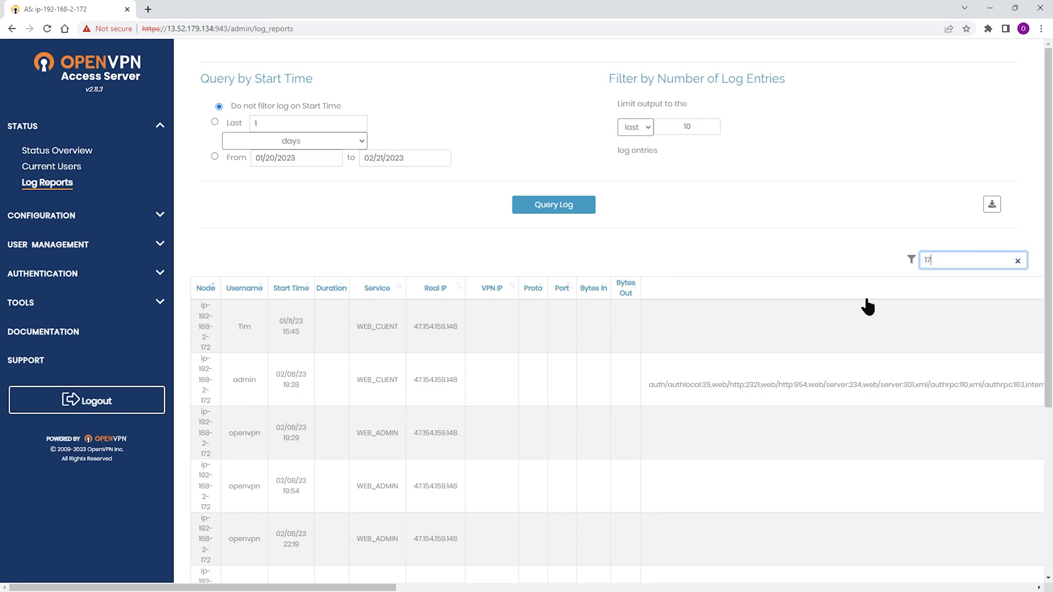
{"action": "type", "text": "2."}
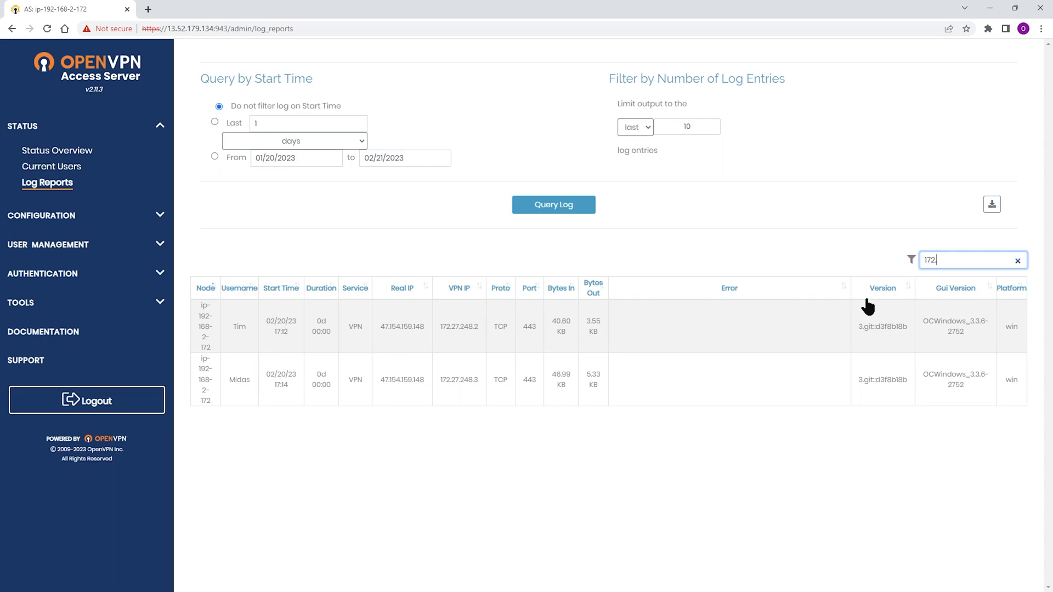
{"action": "left_click", "coordinate": [1018, 260]}
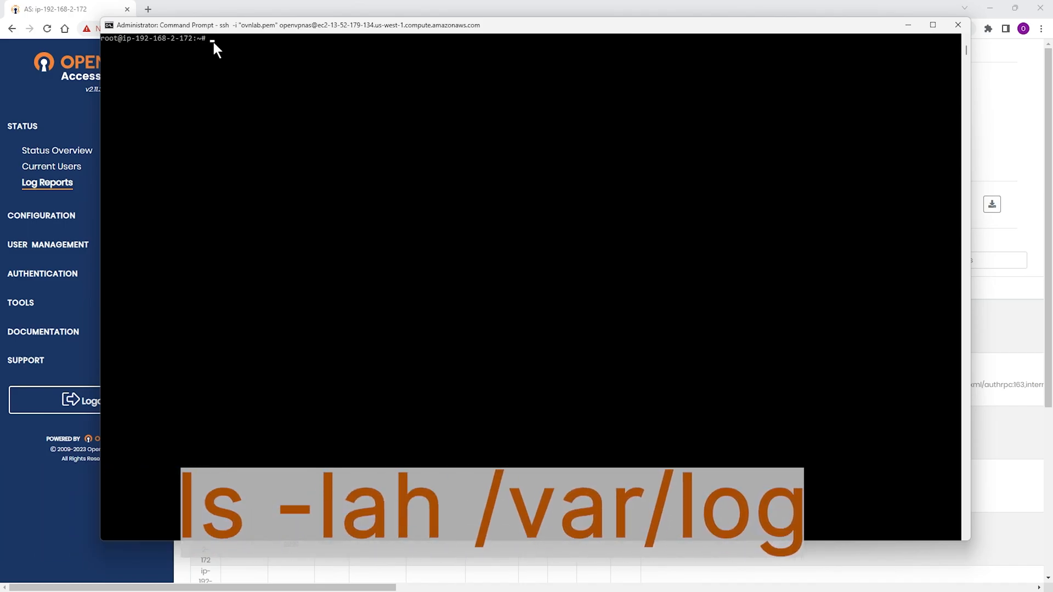
Run ls -lah /var/log to list the openvpnas.log files and rotated copies
{"action": "type", "text": "ls -lah /var/log"}
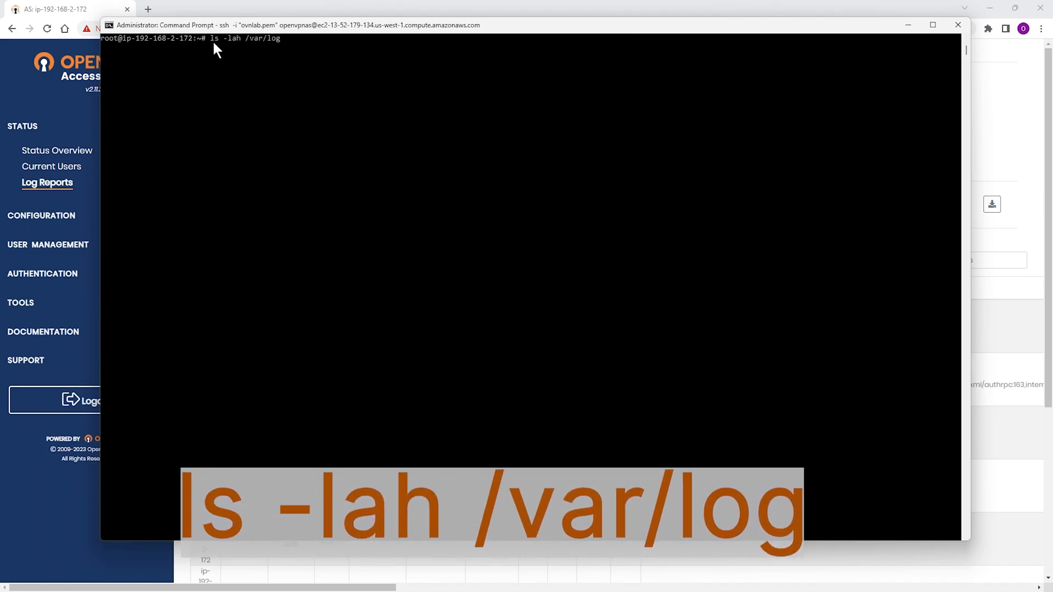
{"action": "key", "text": "Return"}
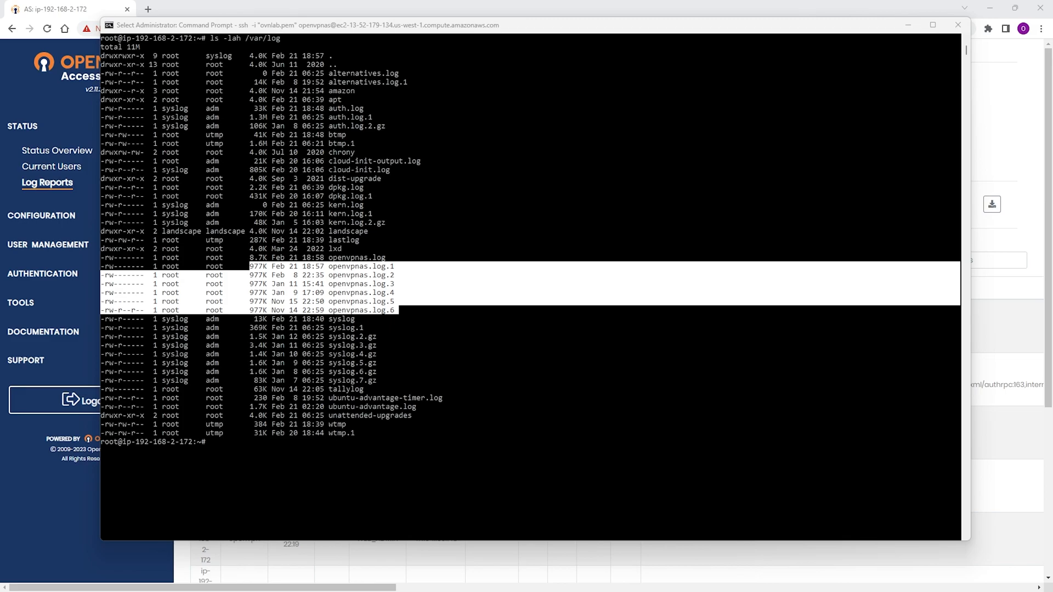
{"action": "mouse_move", "coordinate": [240, 457]}
{"action": "type", "text": "cd /usr/local/openvpn_as/scripts"}
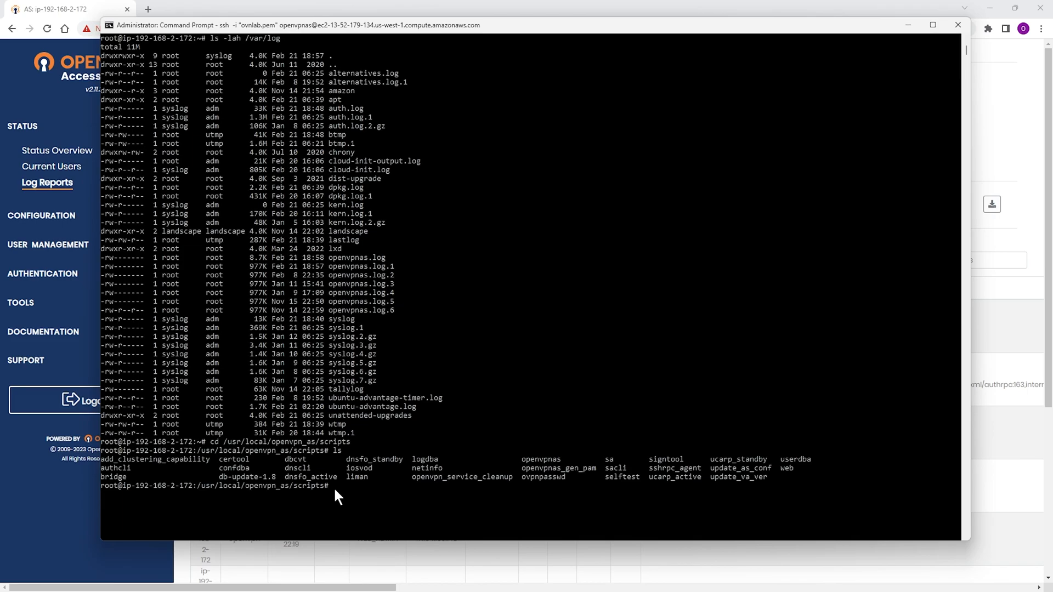
List /usr/local/openvpn_as/scripts and run ./logdba --help to show its options
{"action": "type", "text": "logdba"}
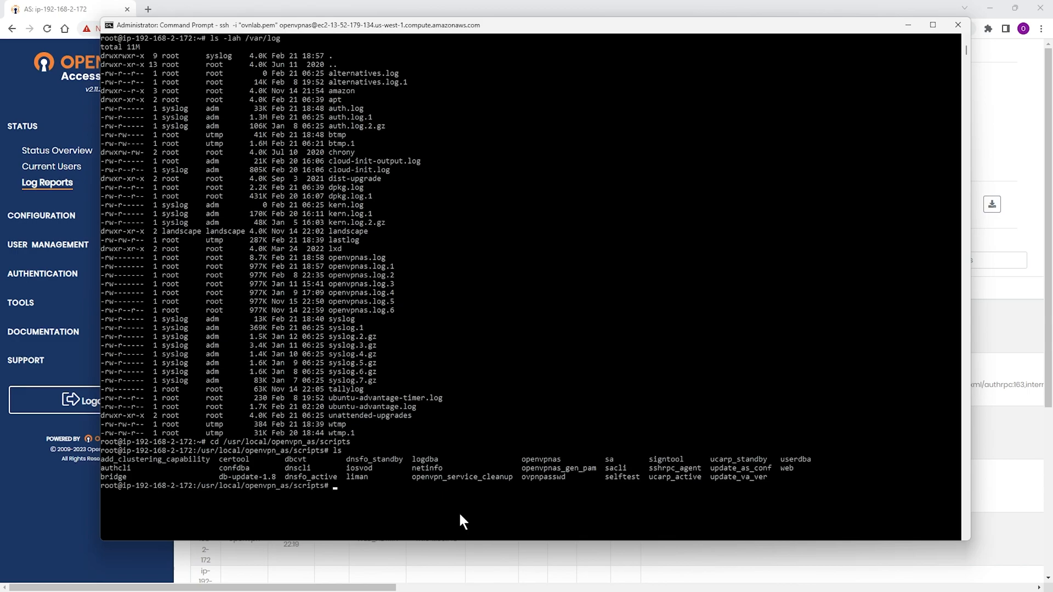
{"action": "type", "text": "./logdba"}
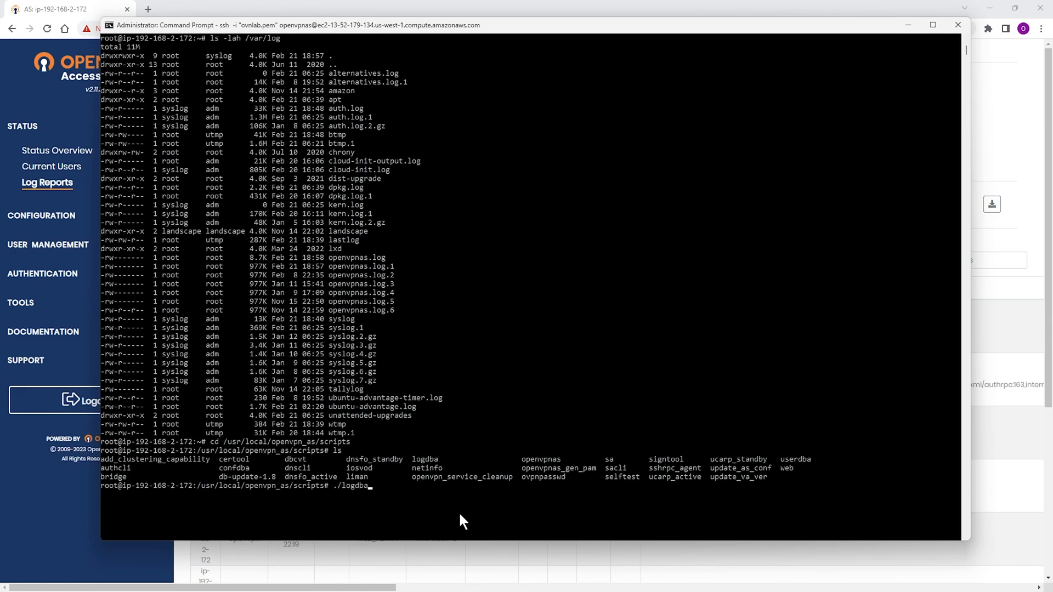
{"action": "type", "text": "--"}
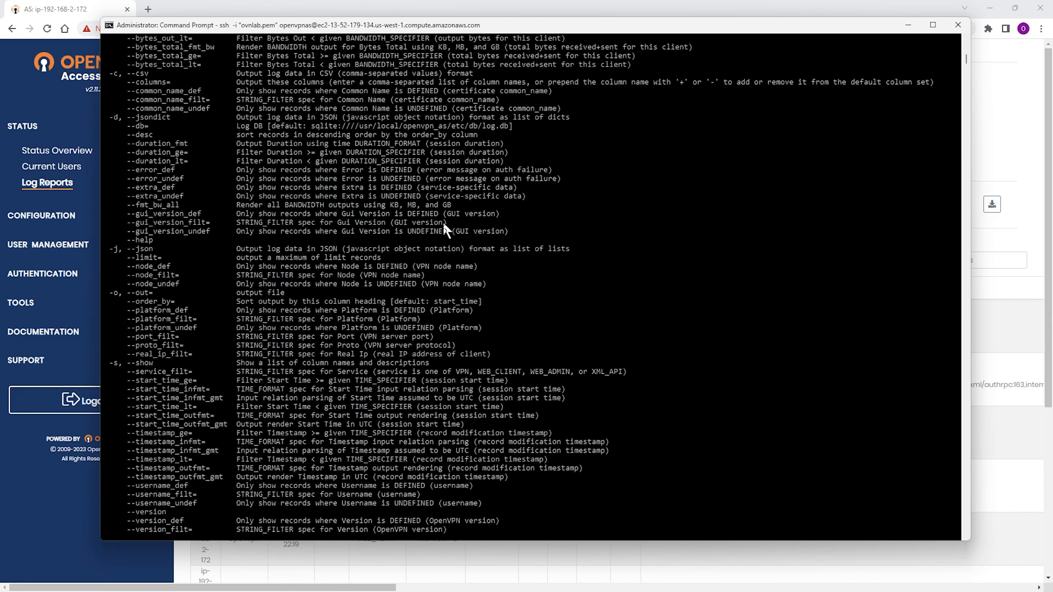
{"action": "scroll", "scroll_direction": "up", "scroll_amount": 3}
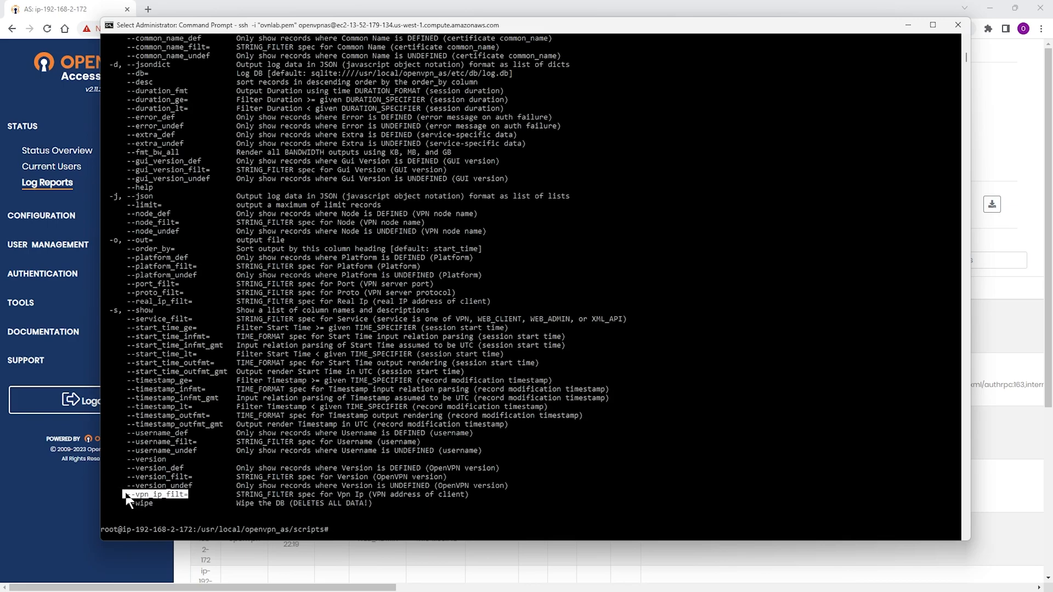
{"action": "mouse_move", "coordinate": [332, 547]}
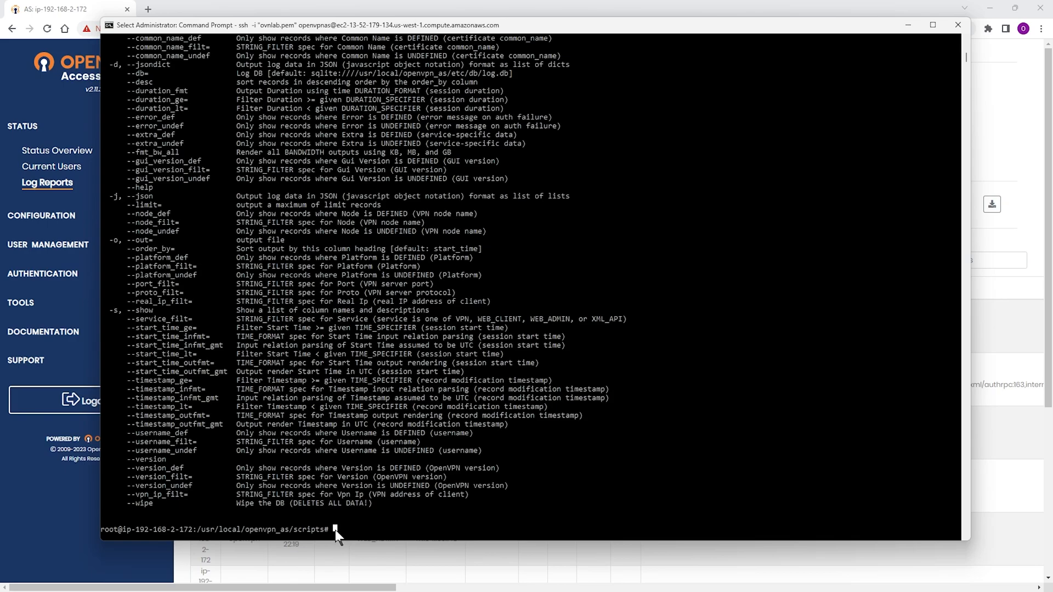
{"action": "mouse_move", "coordinate": [335, 545]}
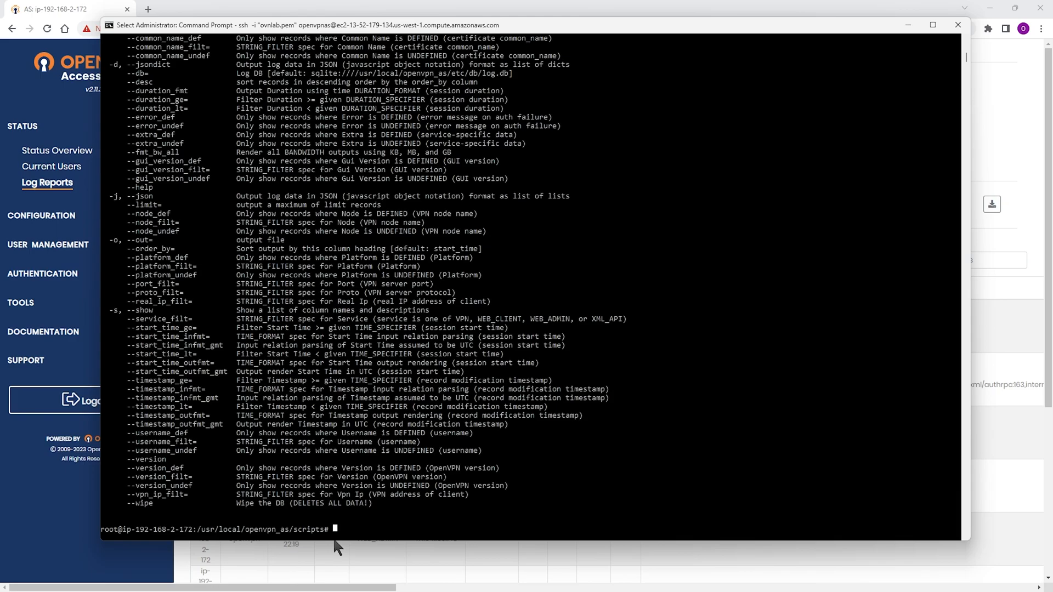
Enter ./logdba --csv --vpn_ip_filt="172.27.248.%" at the prompt
{"action": "type", "text": "./logdba --"}
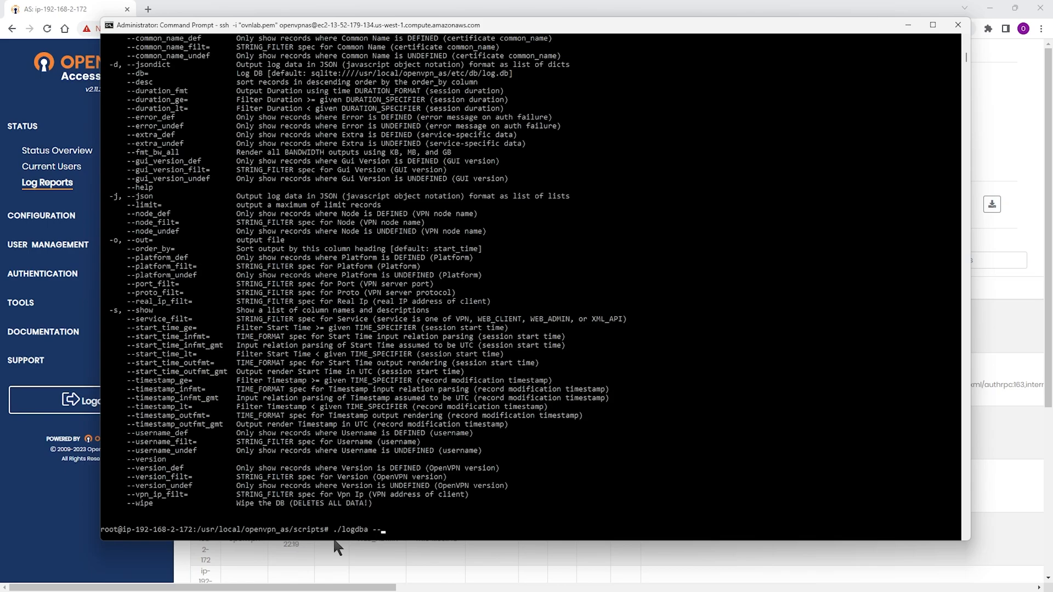
{"action": "type", "text": "cs"}
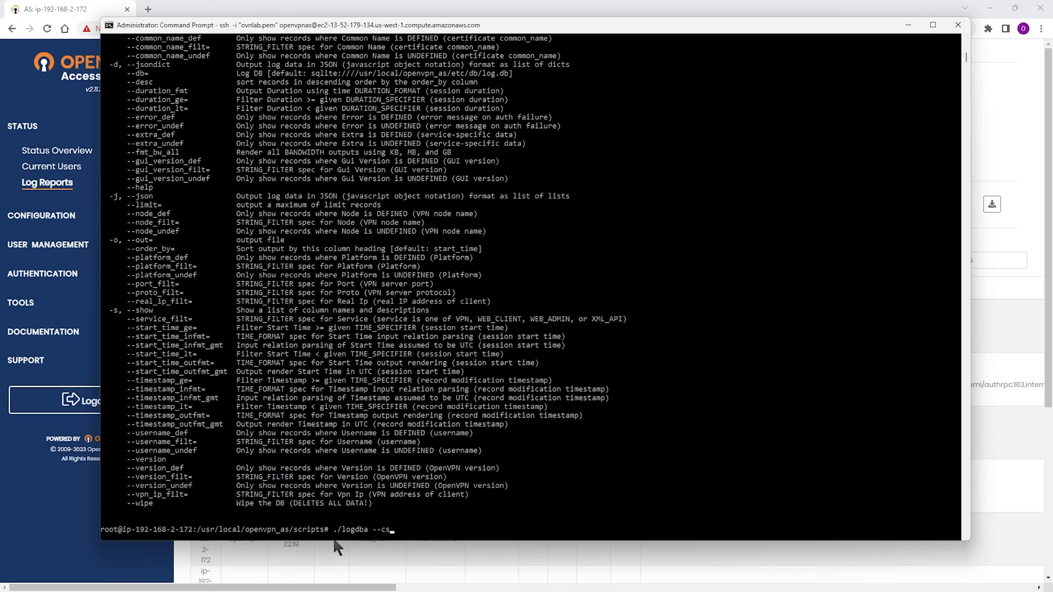
{"action": "type", "text": "v"}
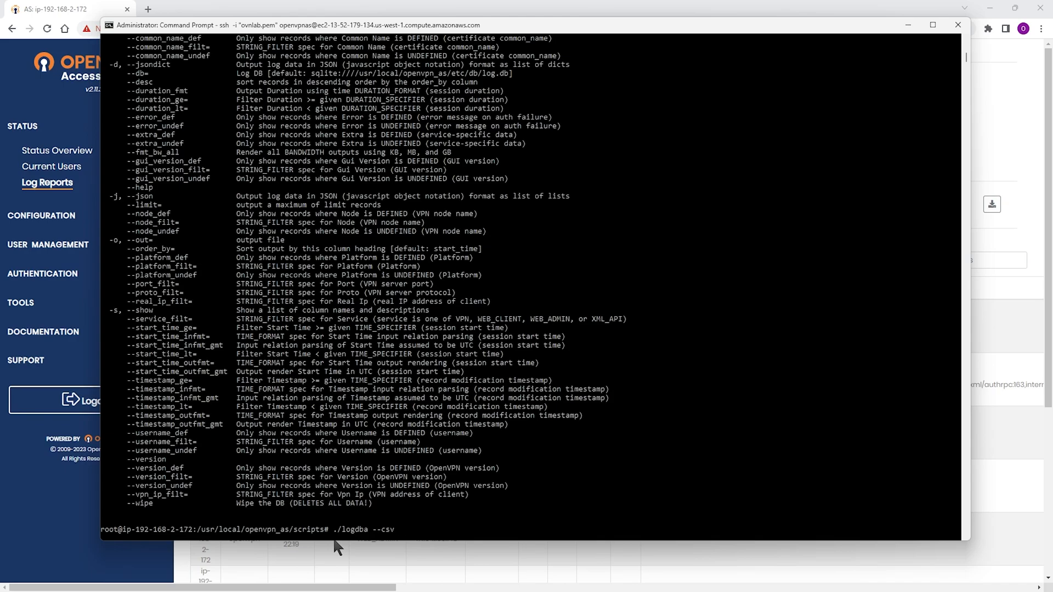
{"action": "type", "text": "--vpn_"}
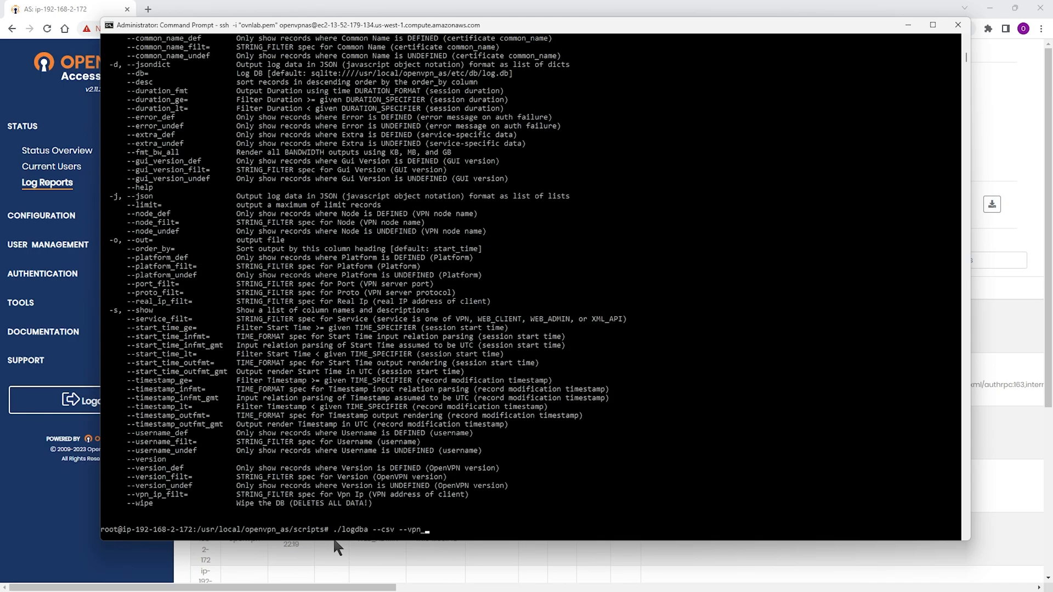
{"action": "type", "text": "ip"}
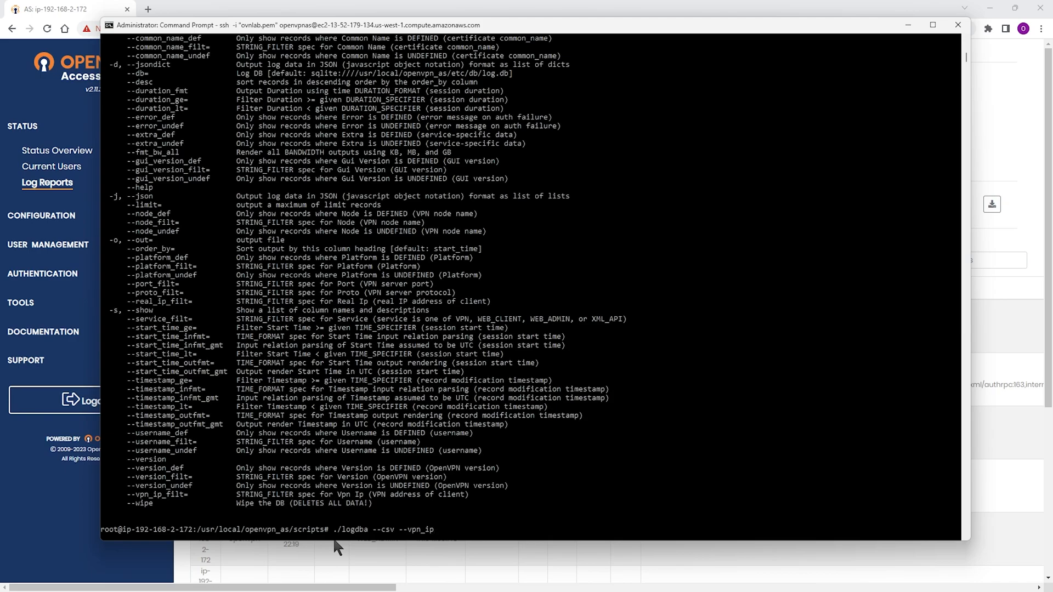
{"action": "type", "text": "_filt="}
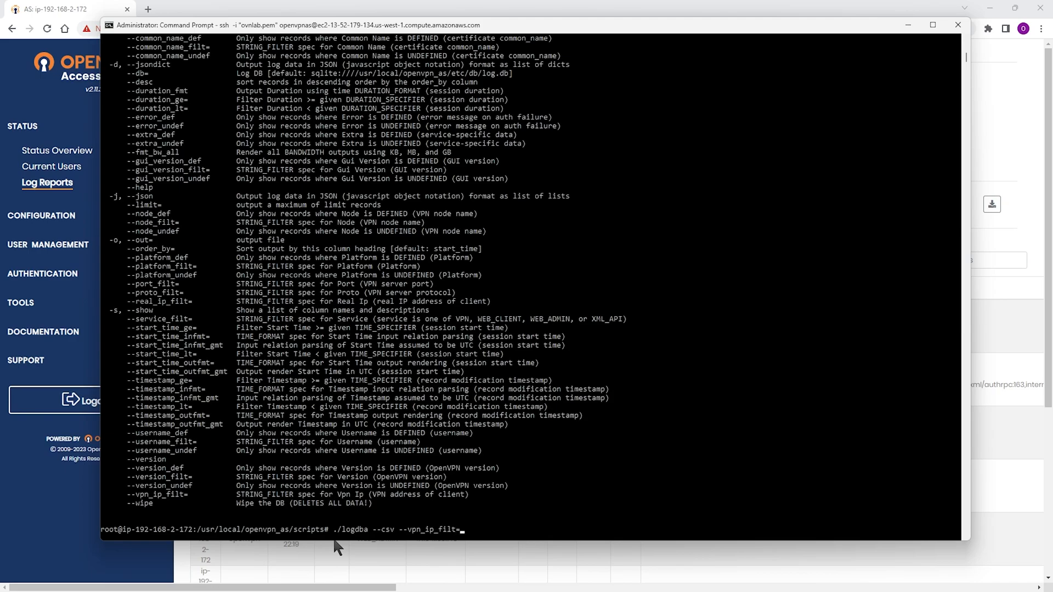
{"action": "type", "text": "\"17"}
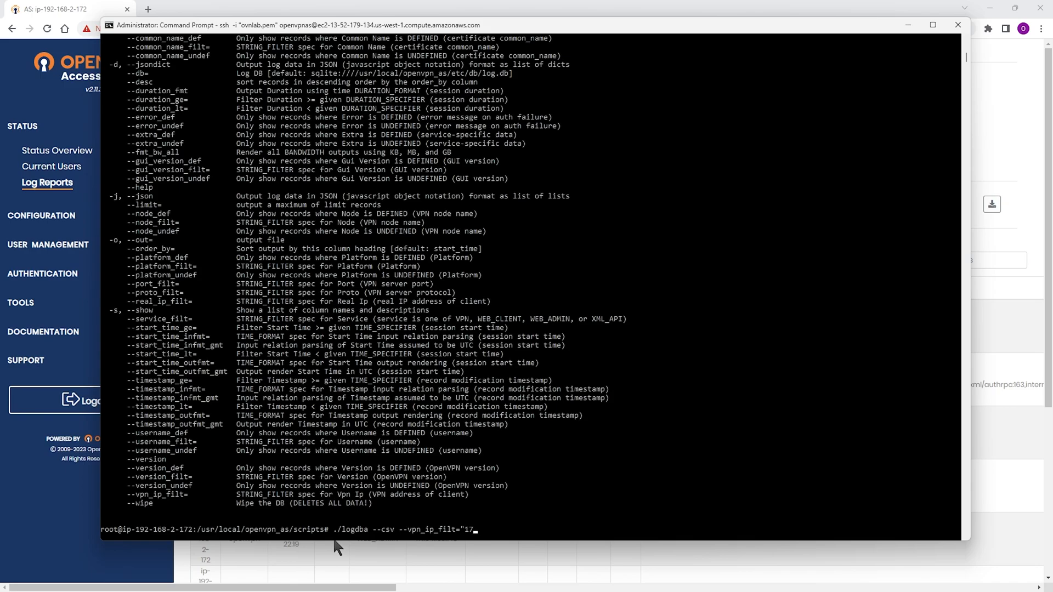
{"action": "type", "text": "2.27."}
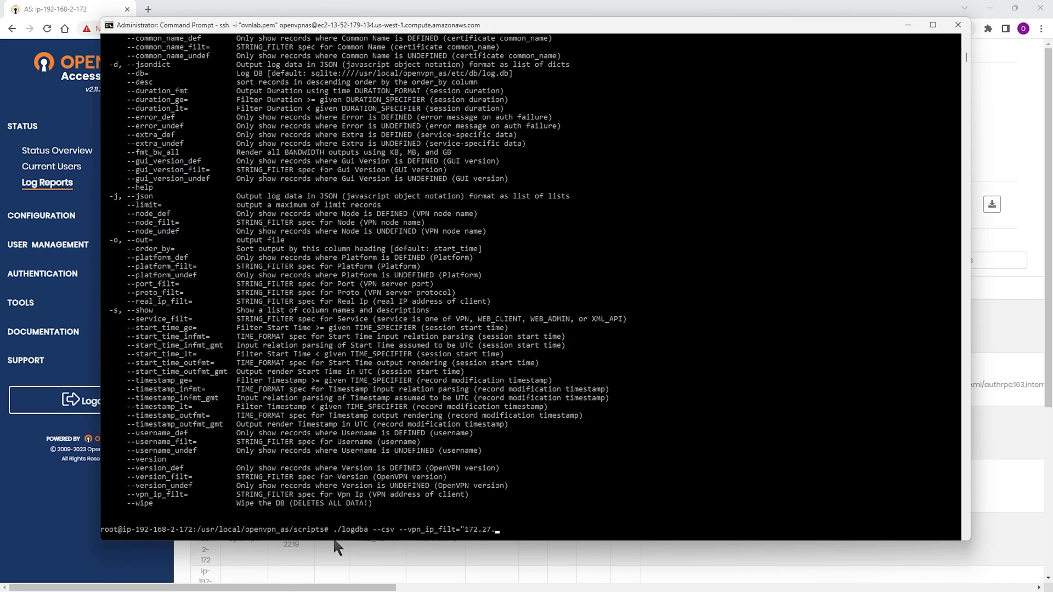
{"action": "type", "text": "248.%"}
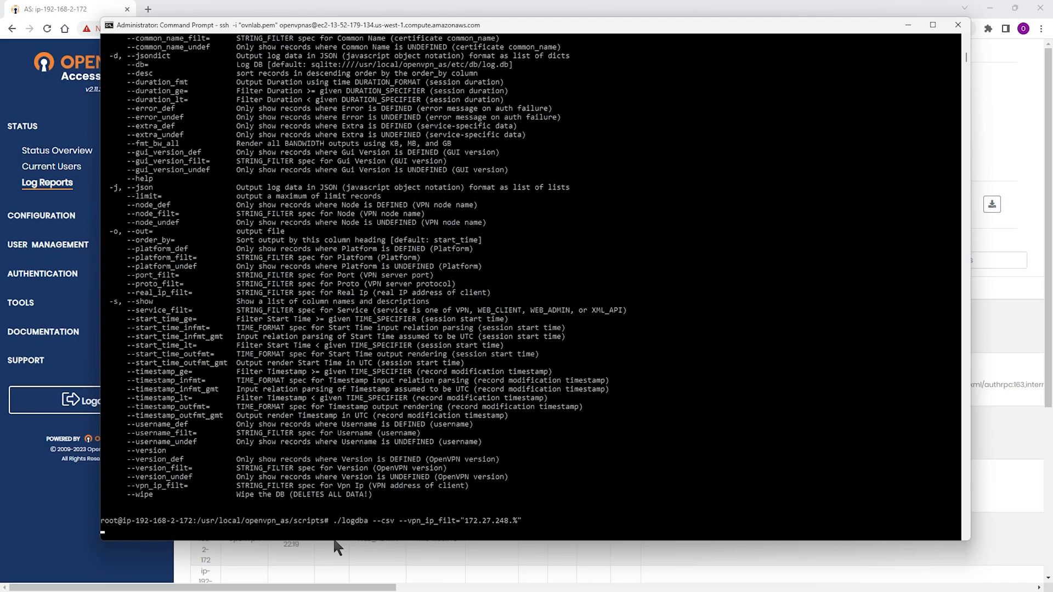
Run the command and review the CSV rows for 172.27.248.2 and 172.27.248.3
{"action": "key", "text": "Return"}
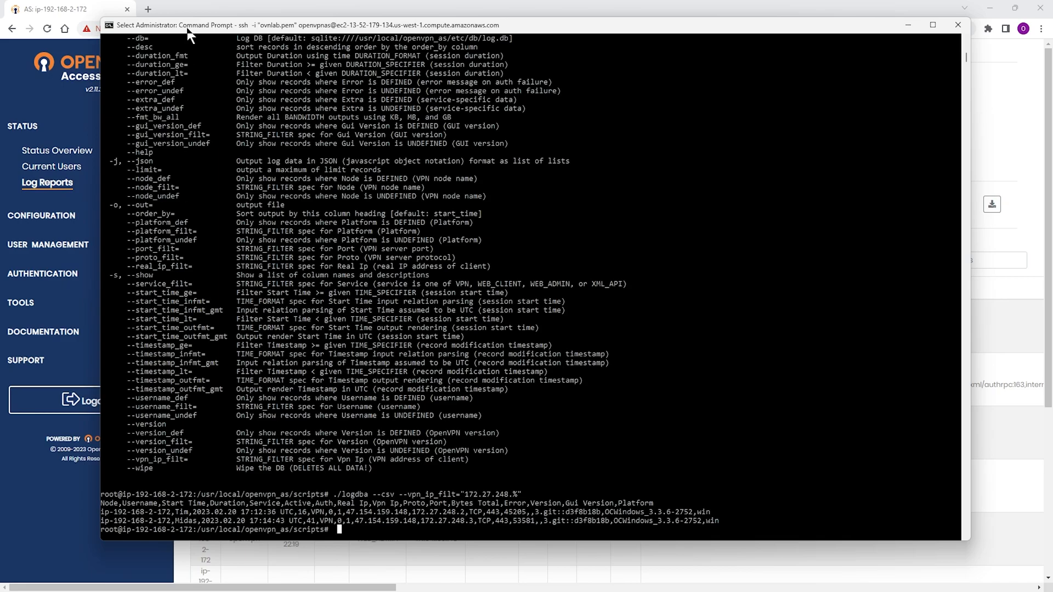
{"action": "scroll", "scroll_direction": "up", "scroll_amount": 3}
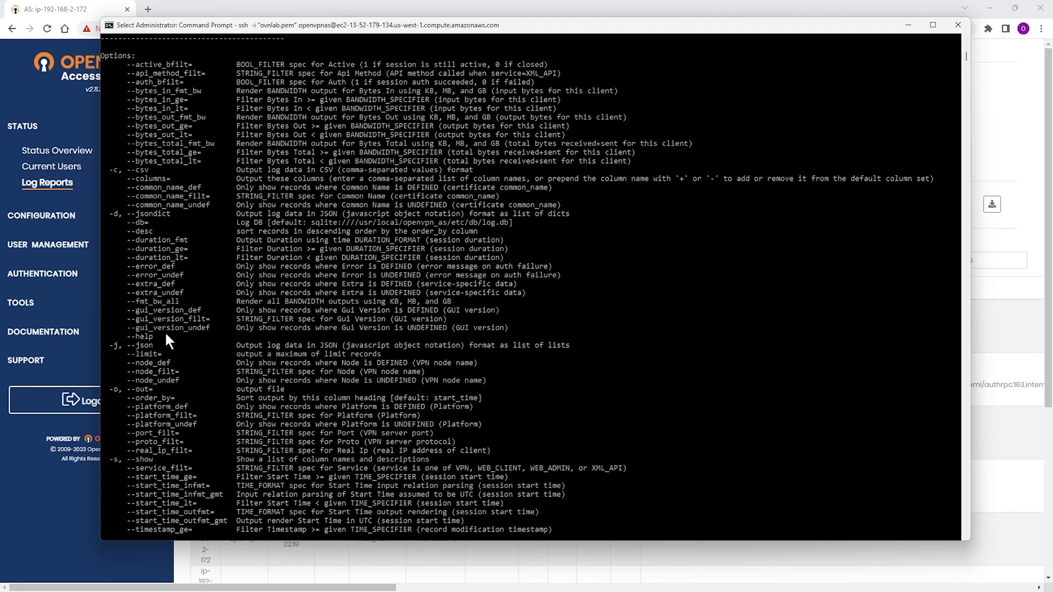